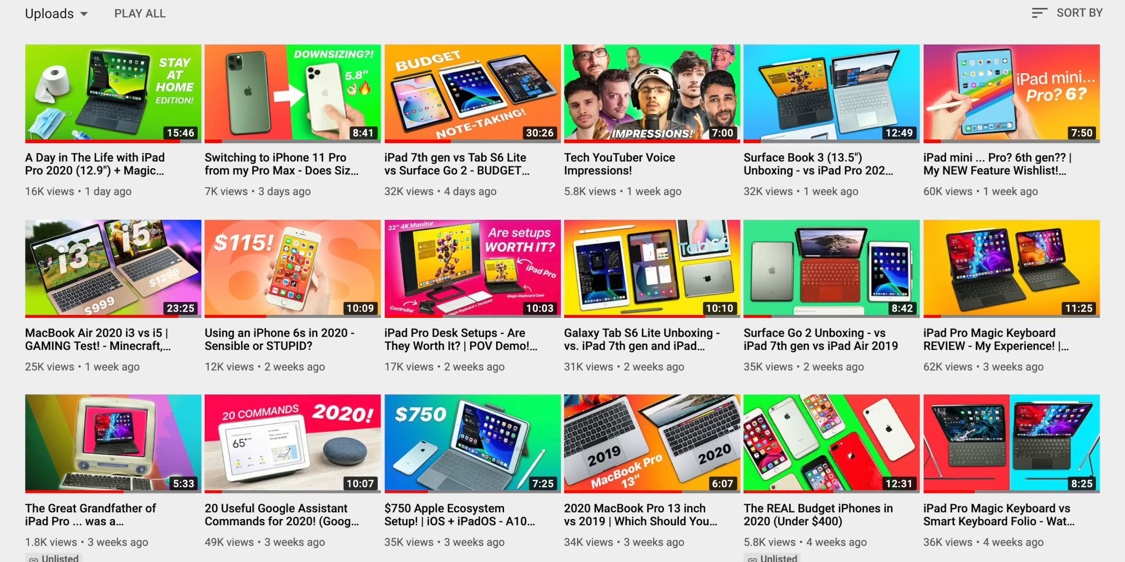
pyautogui.scroll(-3)
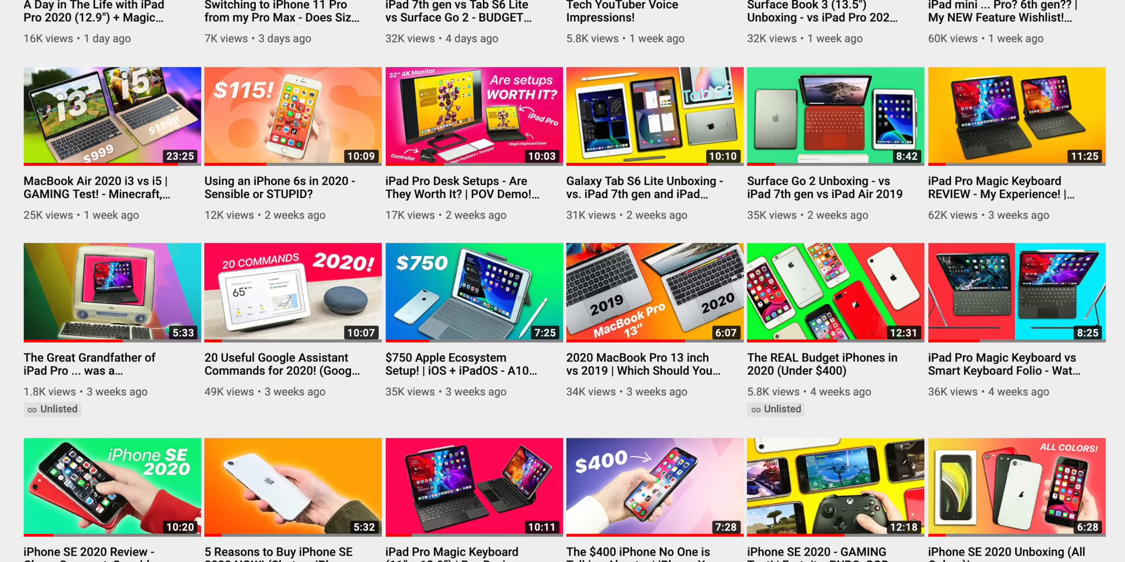